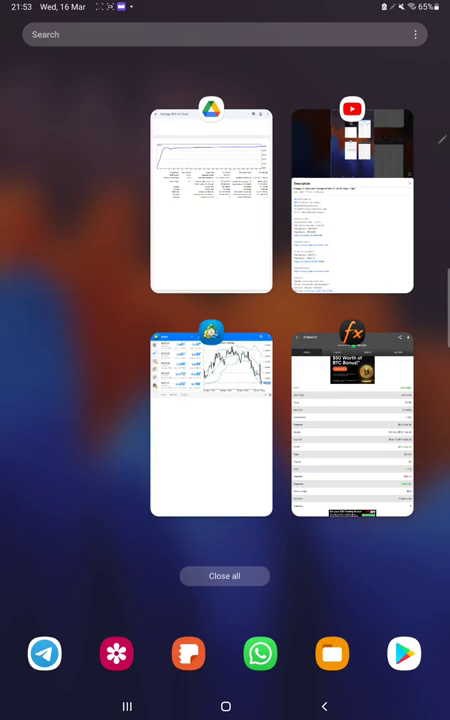
click(352, 424)
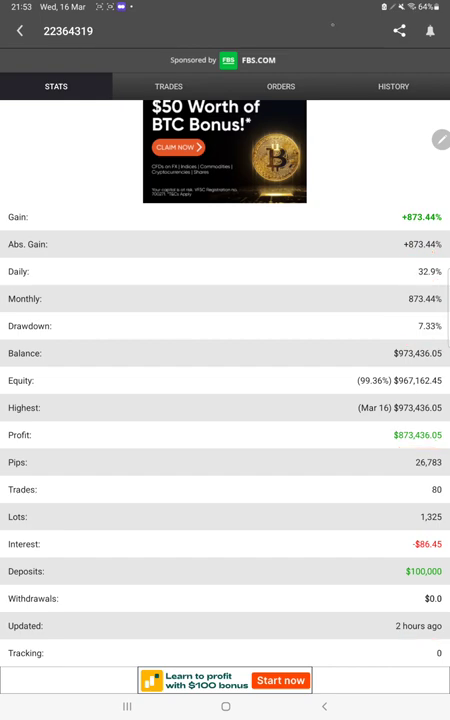
Step: Review the open GOLD trade, then scroll through the closed GOLD trade history
click(168, 86)
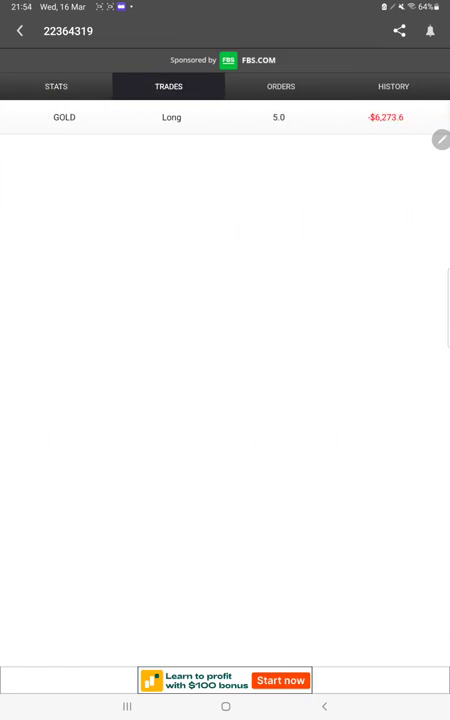
click(392, 86)
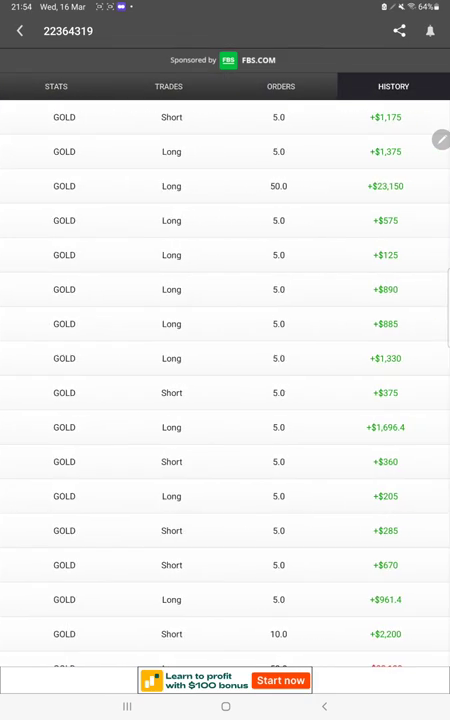
scroll(down, 3)
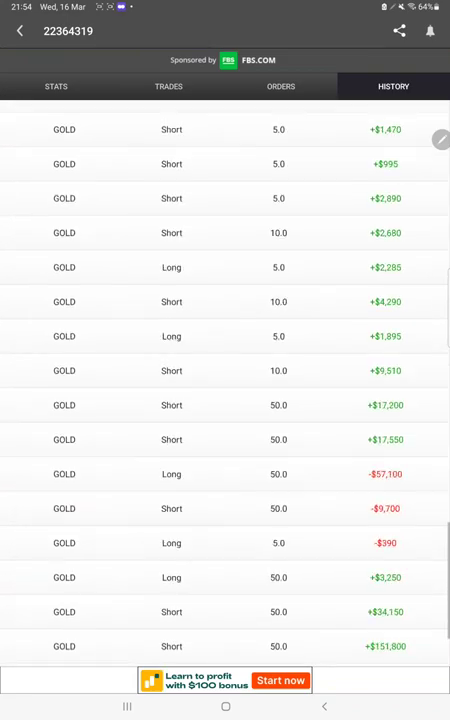
scroll(down, 3)
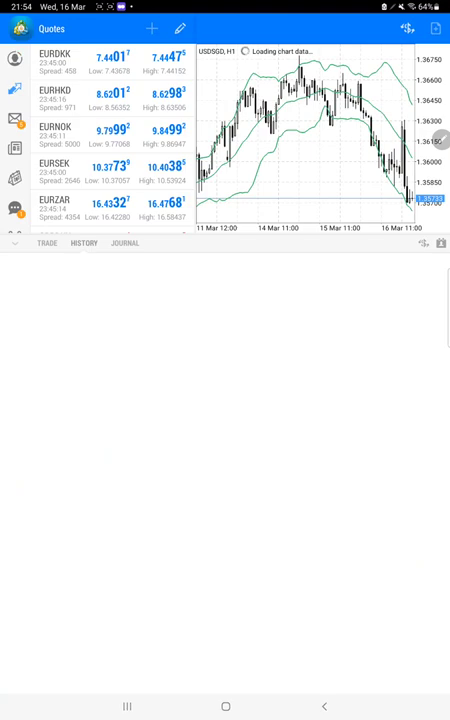
Step: Show the GOLD deal history totaling 874,616.55 profit and annotate it with check marks and notes
click(46, 244)
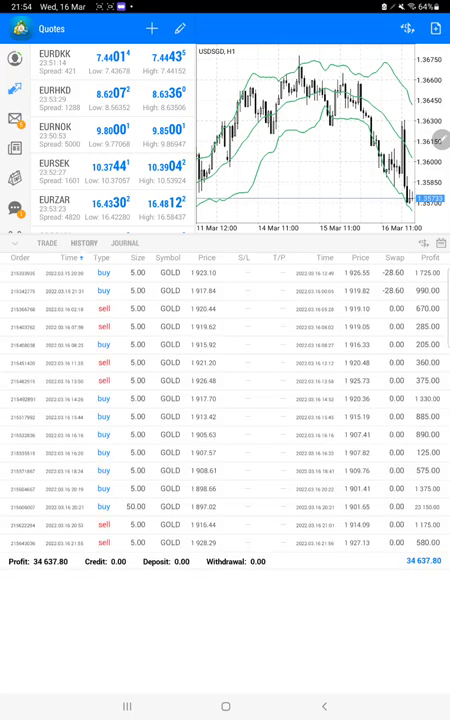
scroll(down, 3)
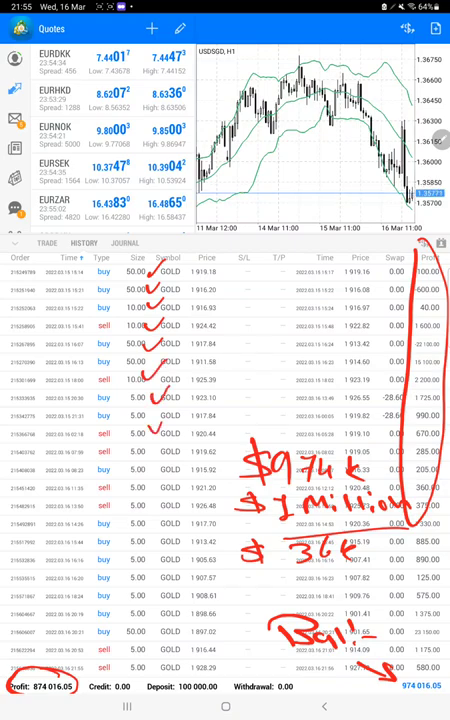
click(224, 704)
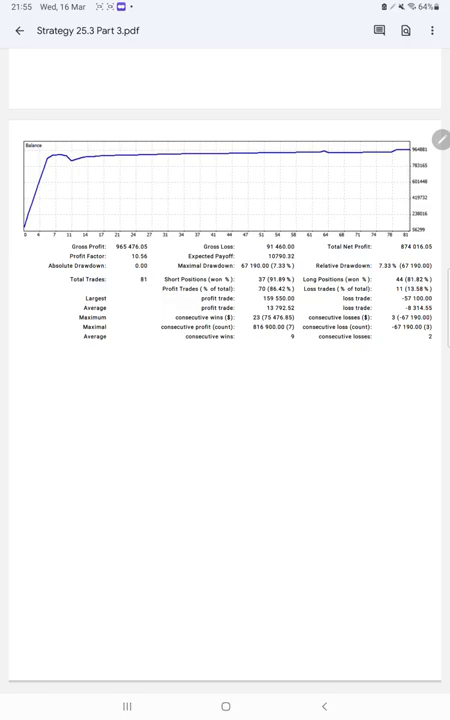
Step: Scroll the Strategy 26.3 Part 3 report to its summary and handwrite 'R:R 14.65' and 'B.E.'
scroll(up, 3)
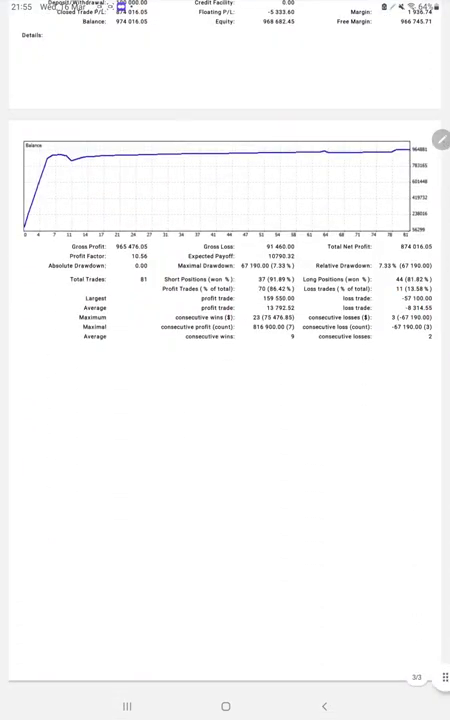
scroll(down, 3)
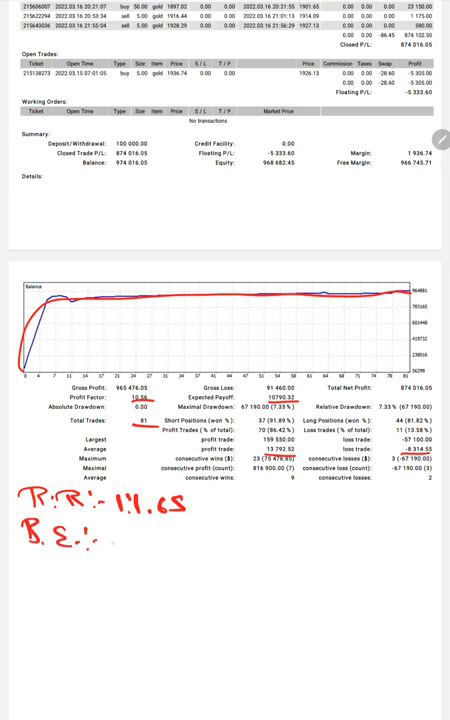
Step: Handwrite B.E. 37.1, Acc: 86.1, $15k–20k and 'okay' beside the report statistics
text(37.1.)
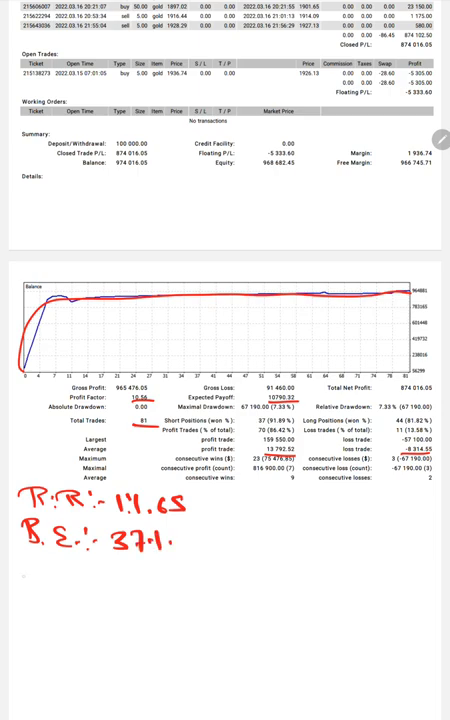
text(Acc :- 86.1.)
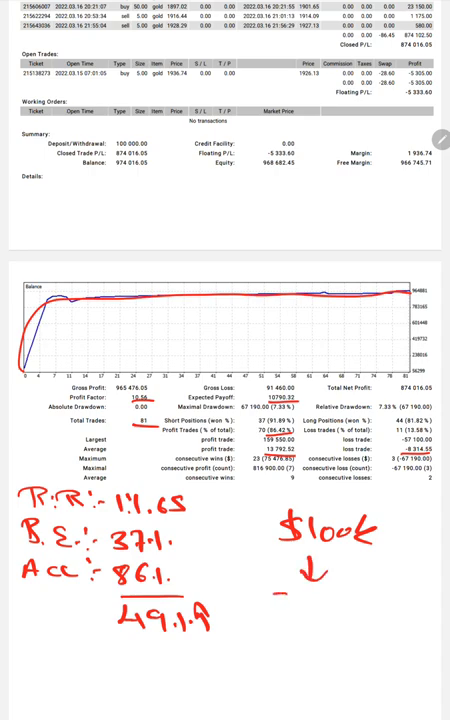
text($15k -)
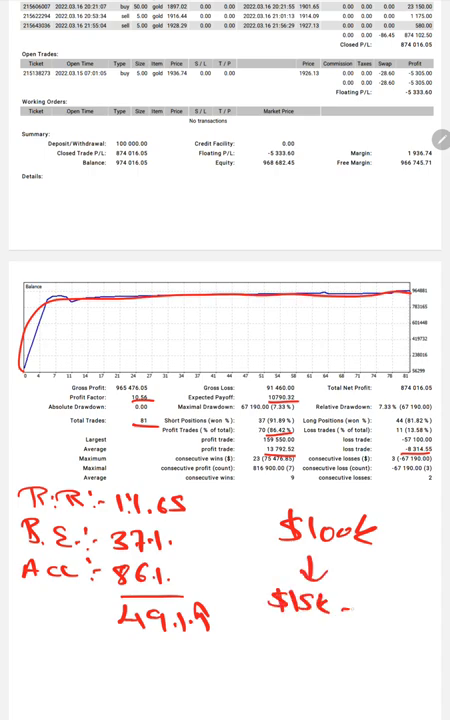
text(20k)
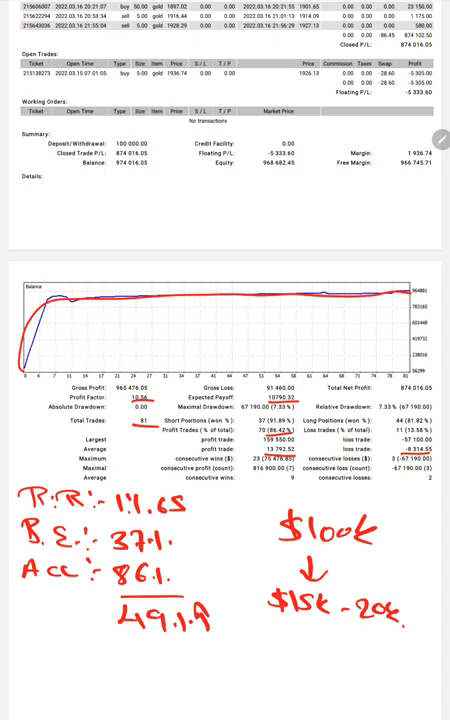
text(okay)
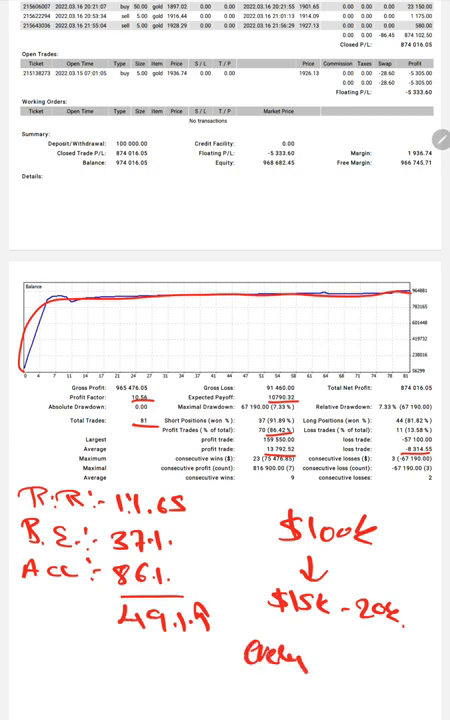